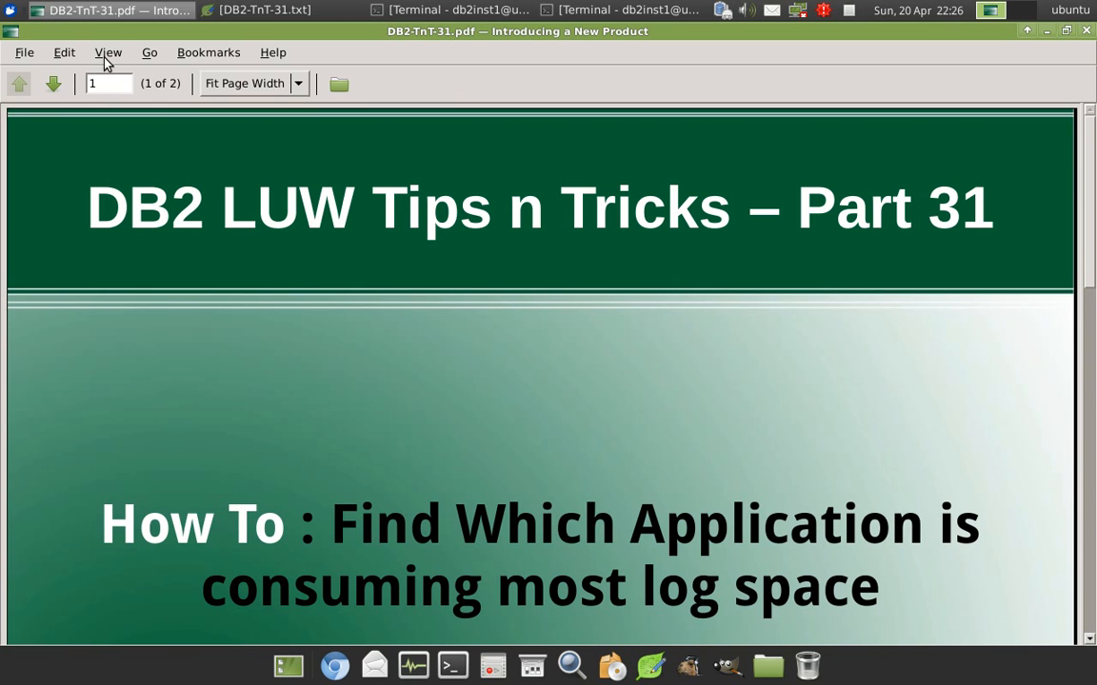
Hide the PDF viewer with the DB2 log-space tips slide so the desktop shows.
{"action": "left_click", "coordinate": [54, 84]}
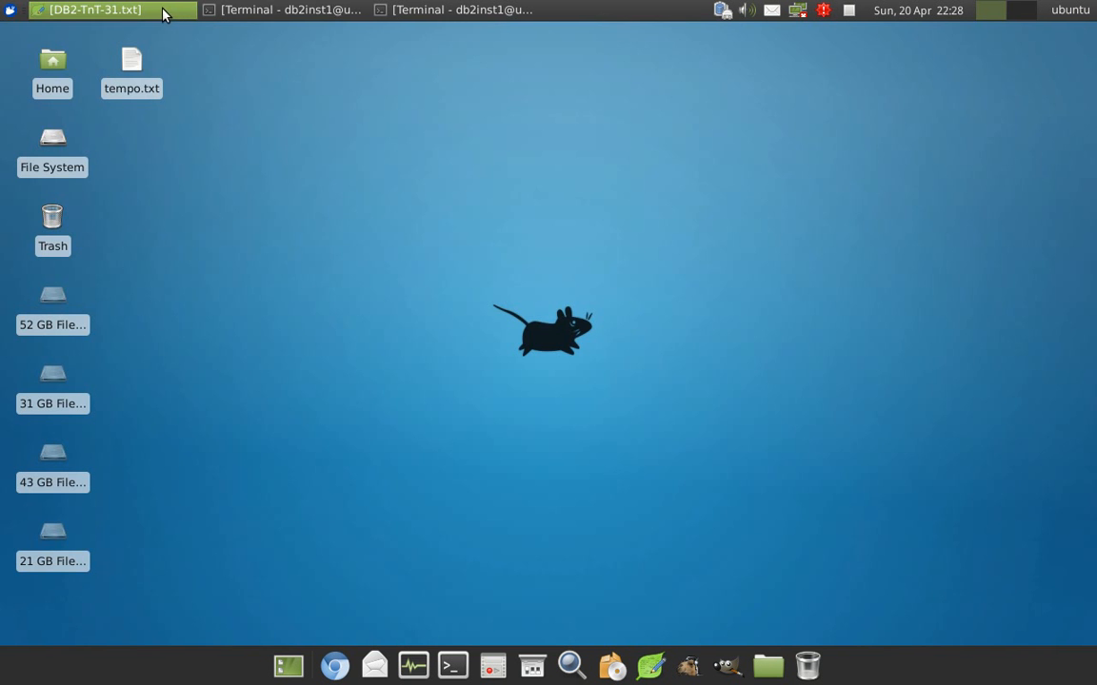
Run db2 +c -tvf 1500.sql in the first terminal, leaving the t_log inserts uncommitted.
{"action": "left_click", "coordinate": [95, 10]}
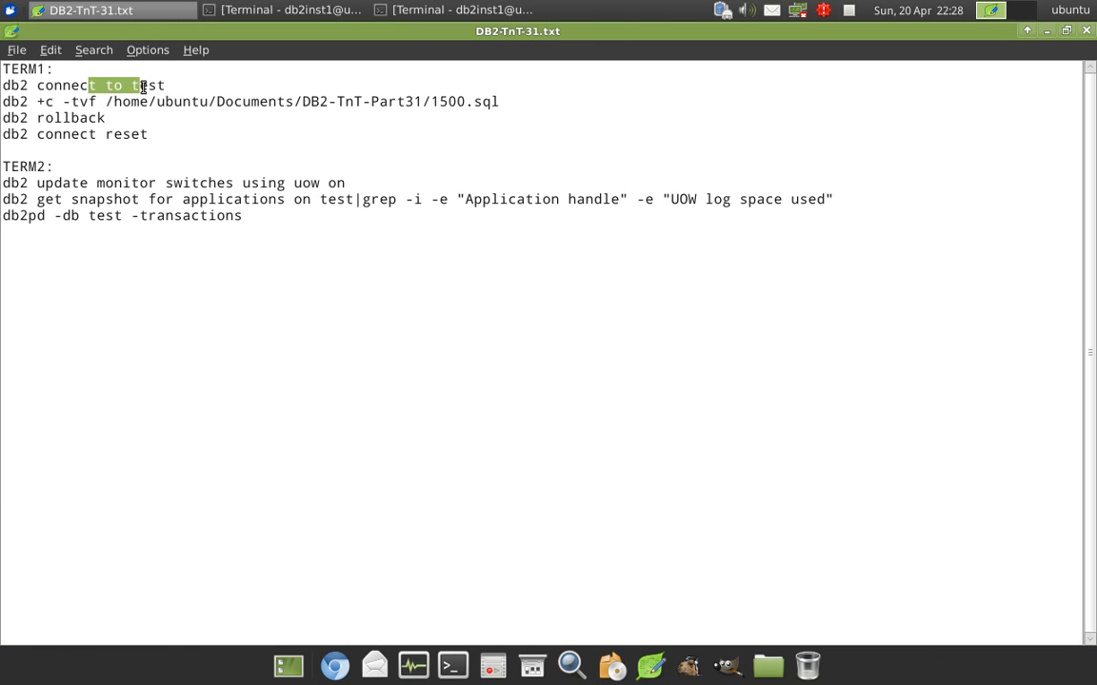
{"action": "left_click", "coordinate": [182, 103]}
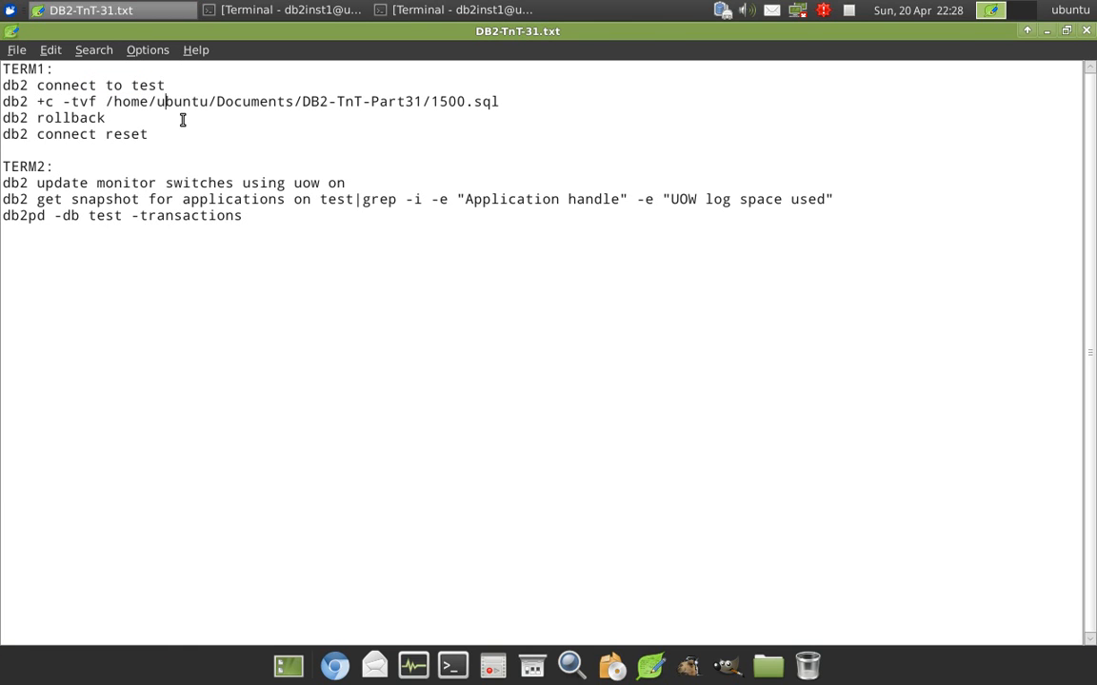
{"action": "triple_click", "coordinate": [250, 101]}
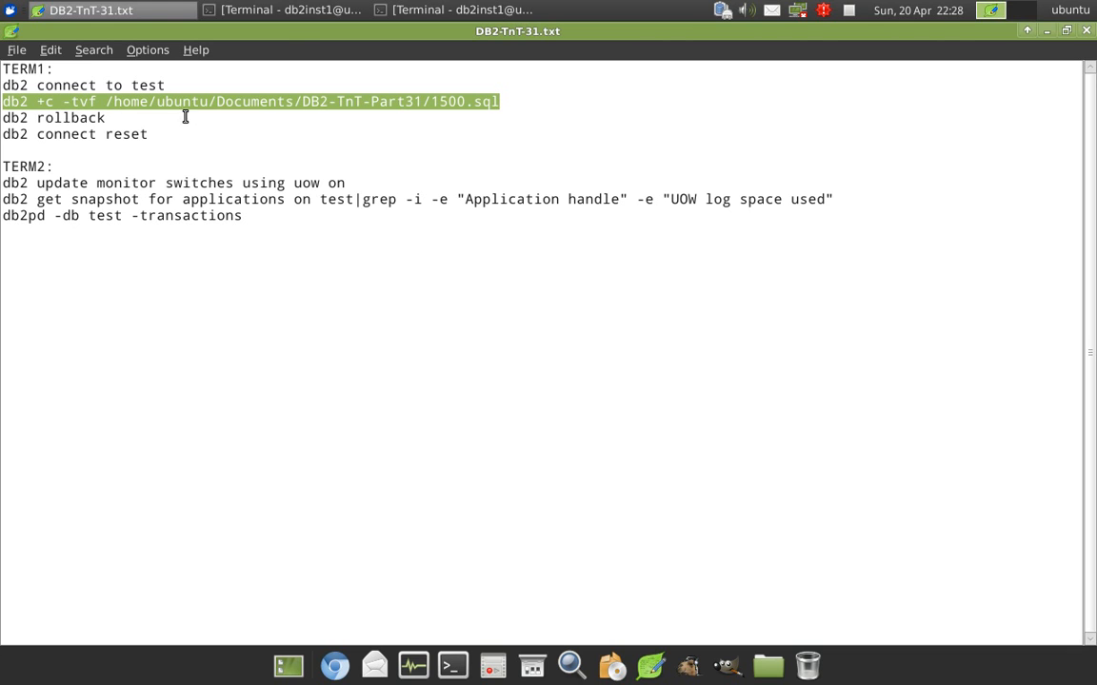
{"action": "left_click", "coordinate": [286, 9]}
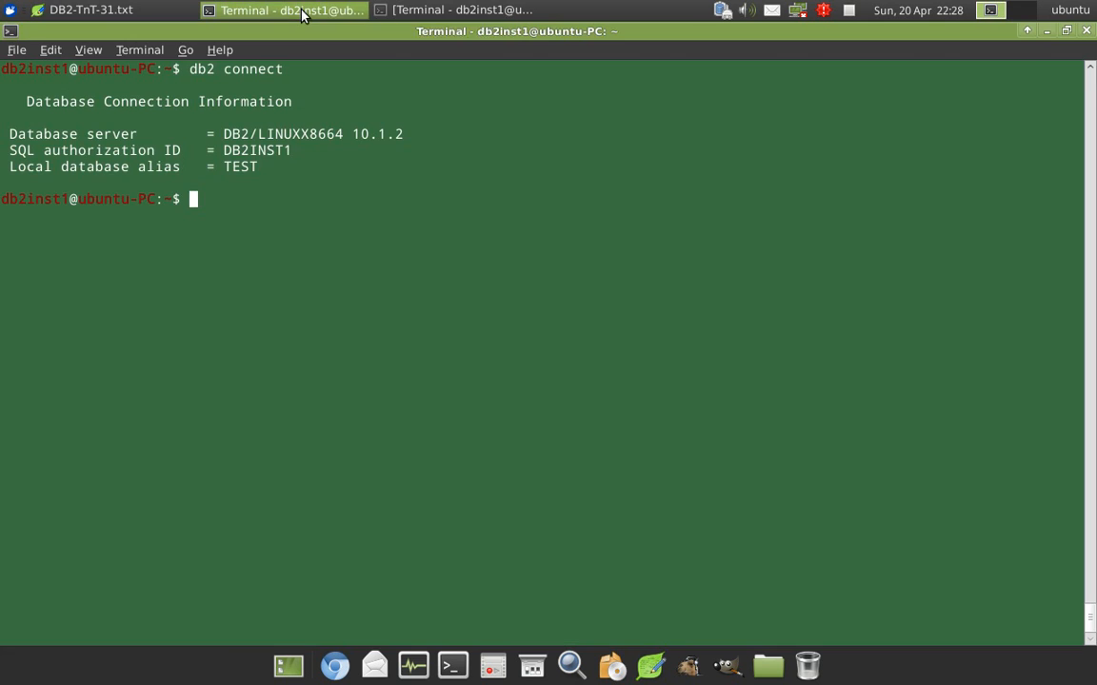
{"action": "right_click", "coordinate": [332, 305]}
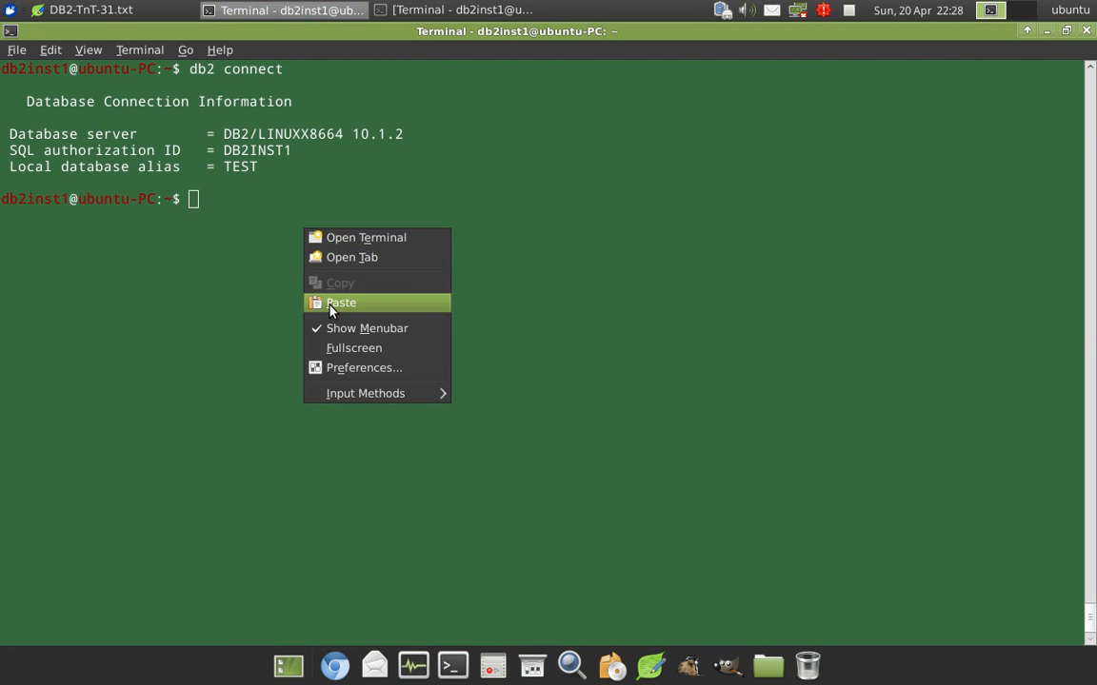
{"action": "left_click", "coordinate": [341, 303]}
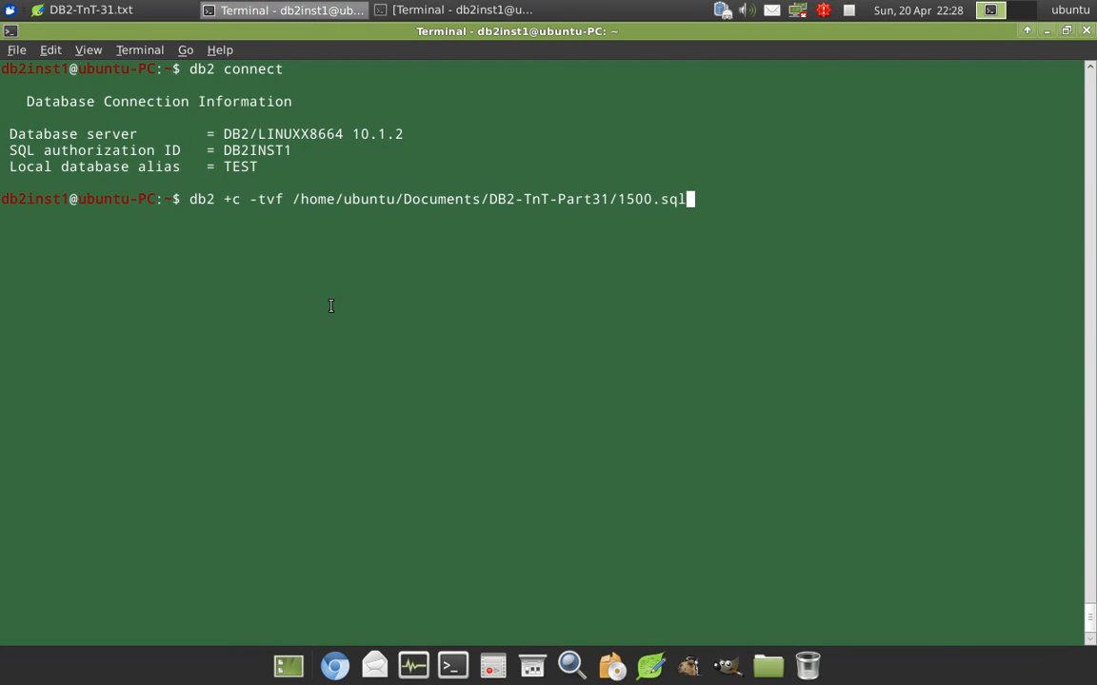
{"action": "key", "text": "Return"}
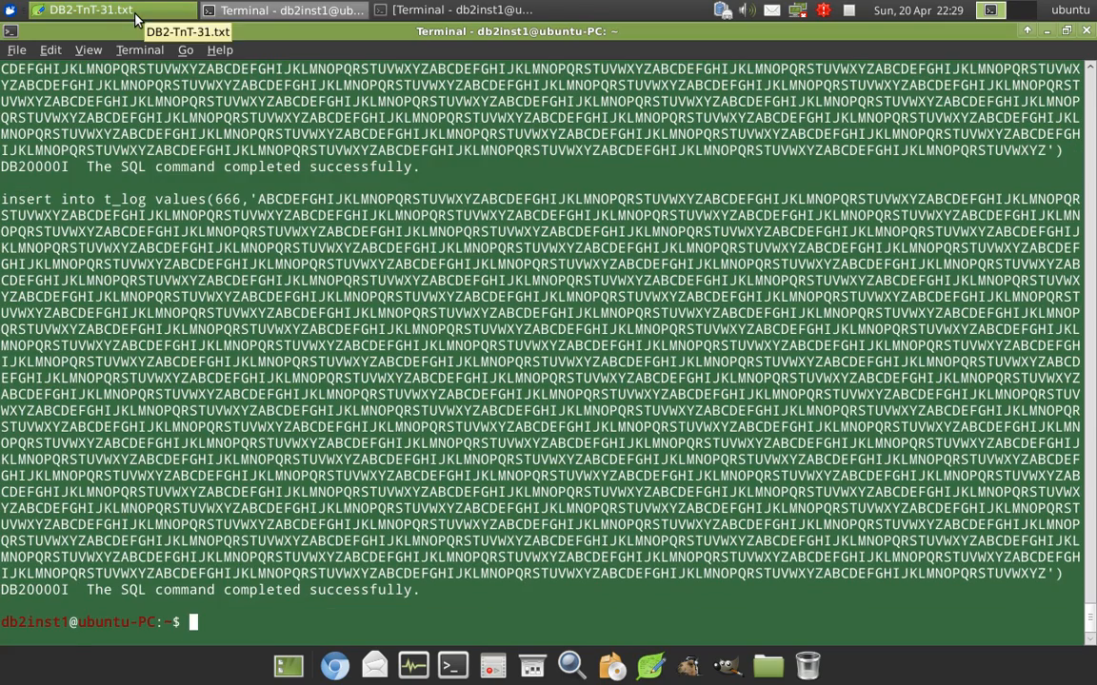
In the second terminal run db2 update monitor switches using uow on.
{"action": "left_click", "coordinate": [88, 9]}
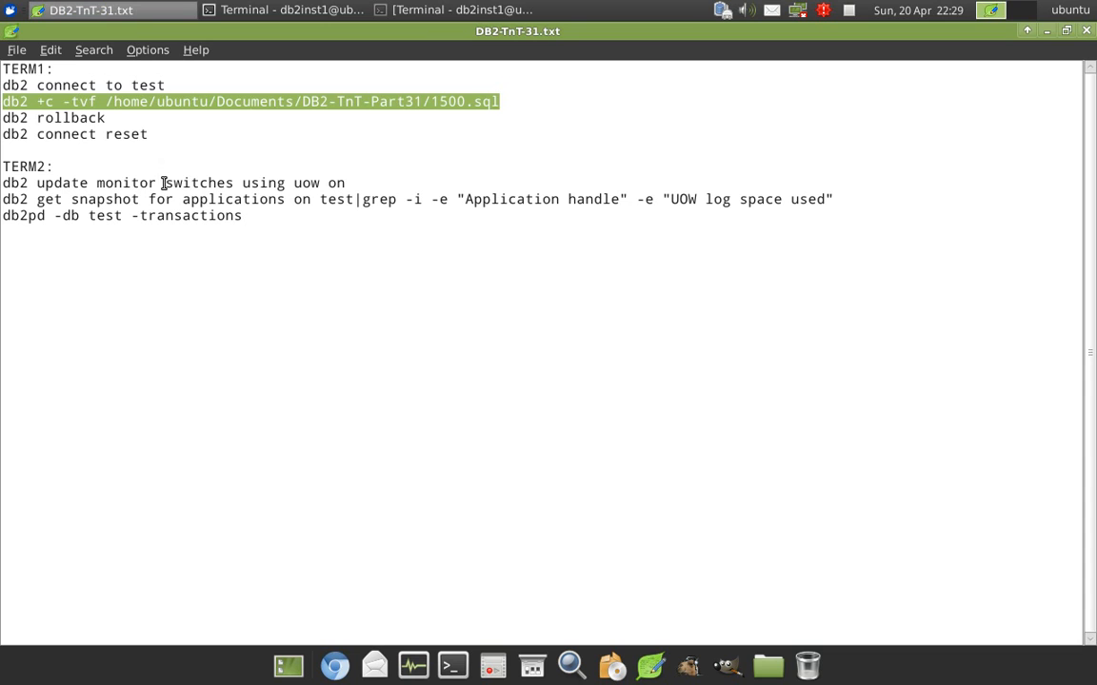
{"action": "left_click", "coordinate": [191, 232]}
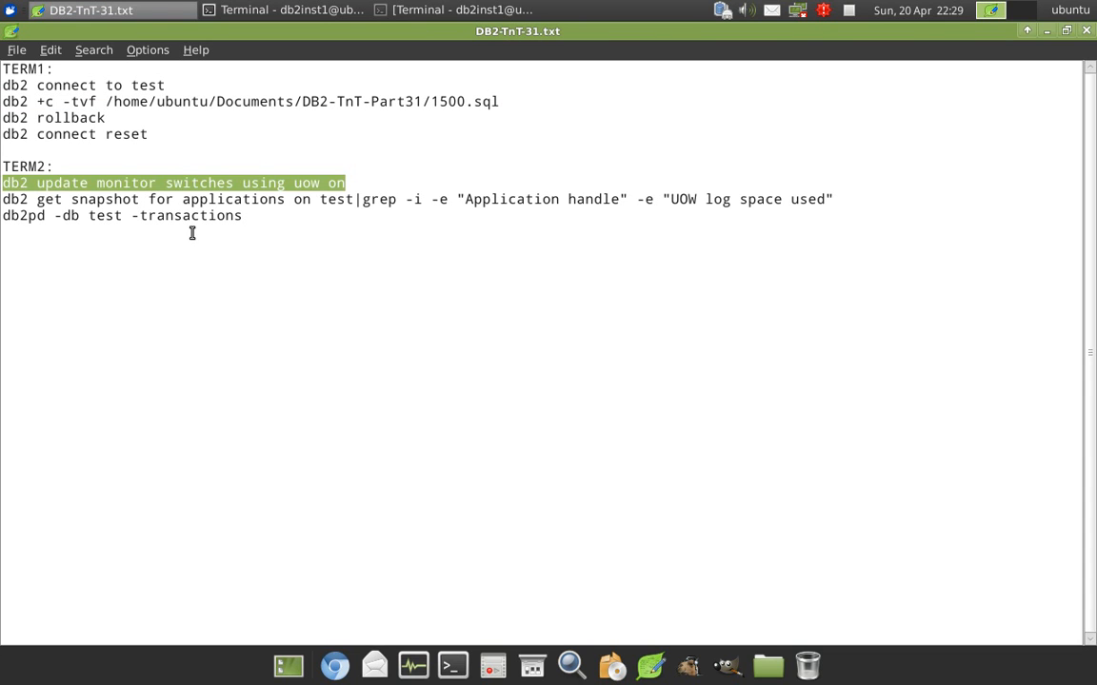
{"action": "left_click", "coordinate": [460, 9]}
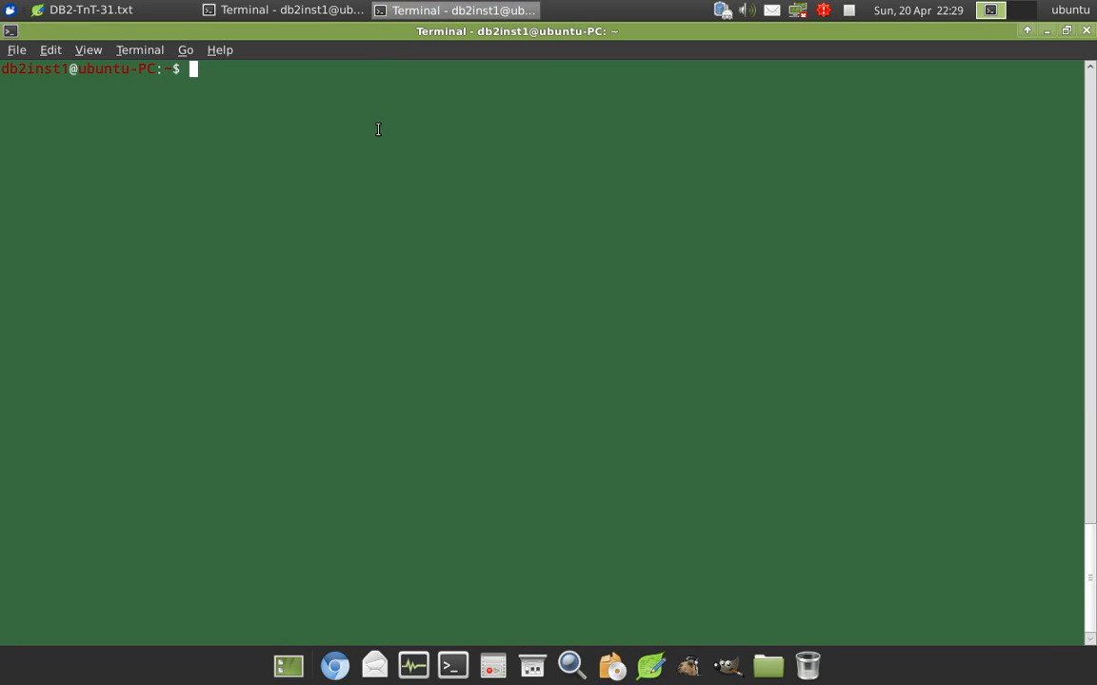
{"action": "type", "text": "db2 update monitor switches using uow on"}
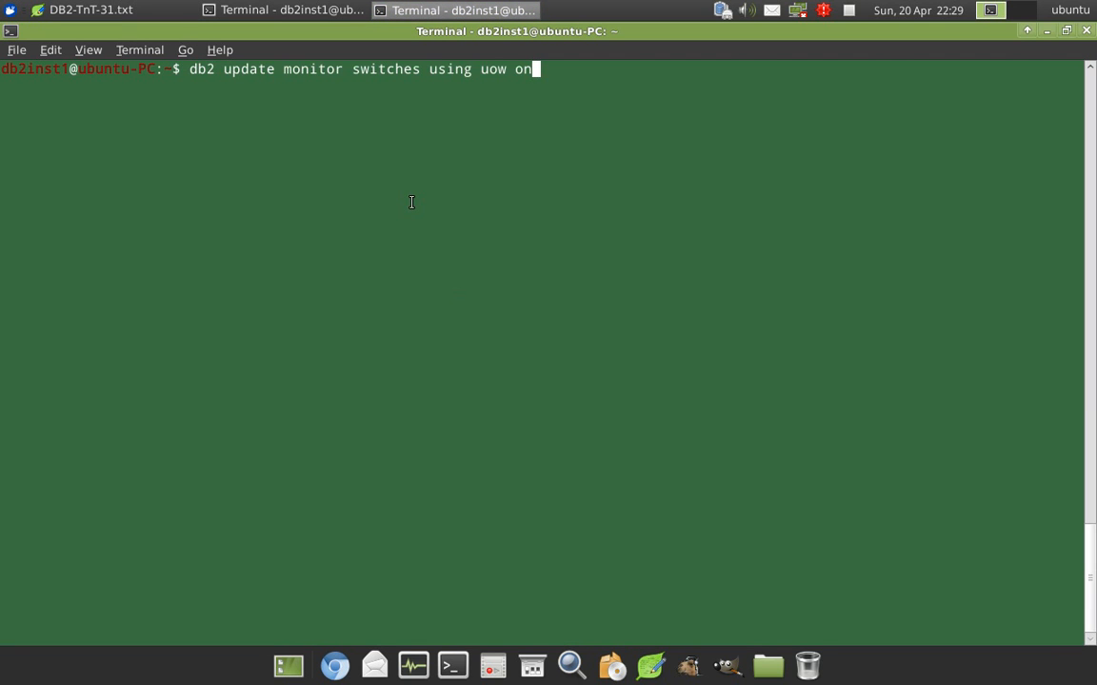
{"action": "key", "text": "Return"}
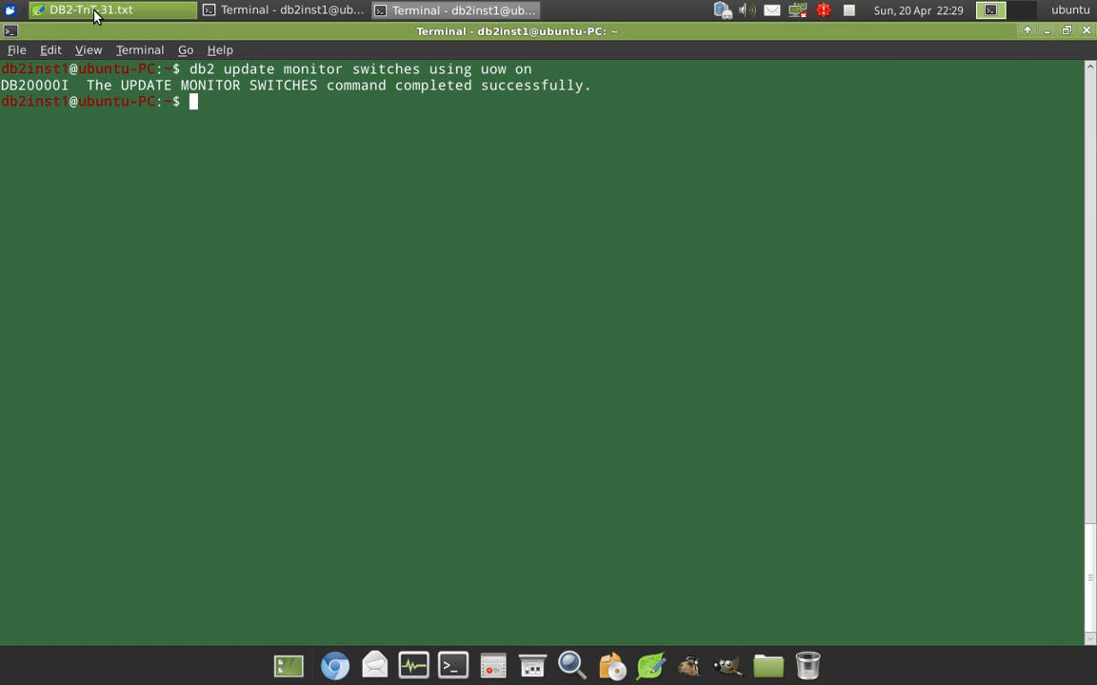
Run the db2 get snapshot | grep line listing each application's UOW log space, showing 4713106 bytes.
{"action": "left_click", "coordinate": [91, 9]}
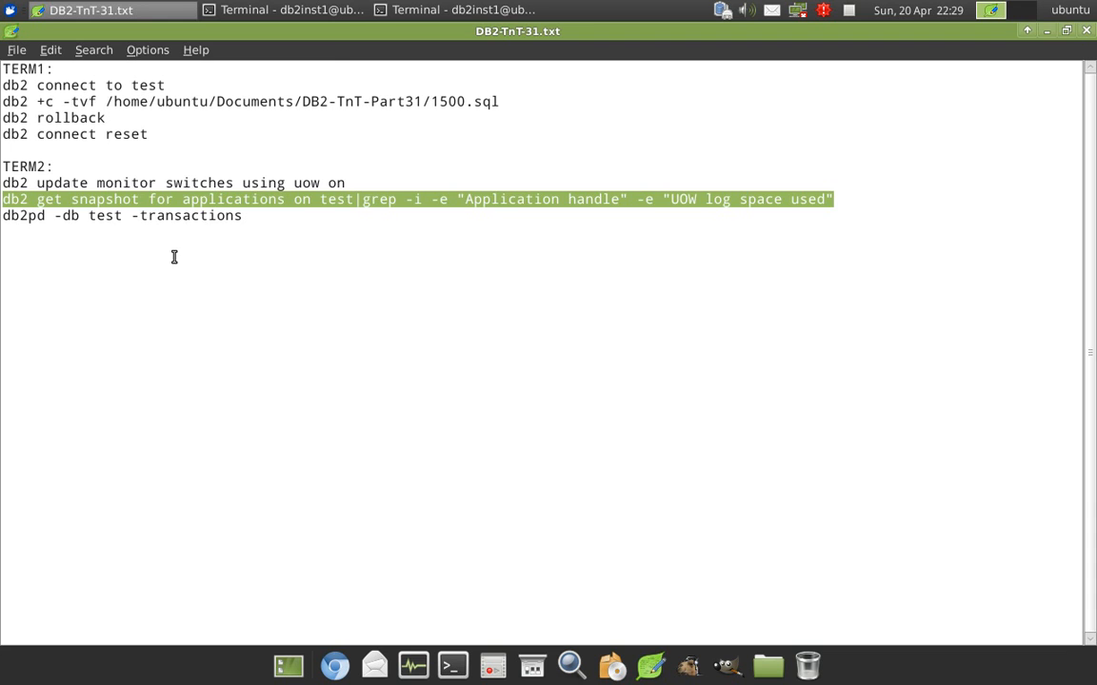
{"action": "left_click", "coordinate": [461, 9]}
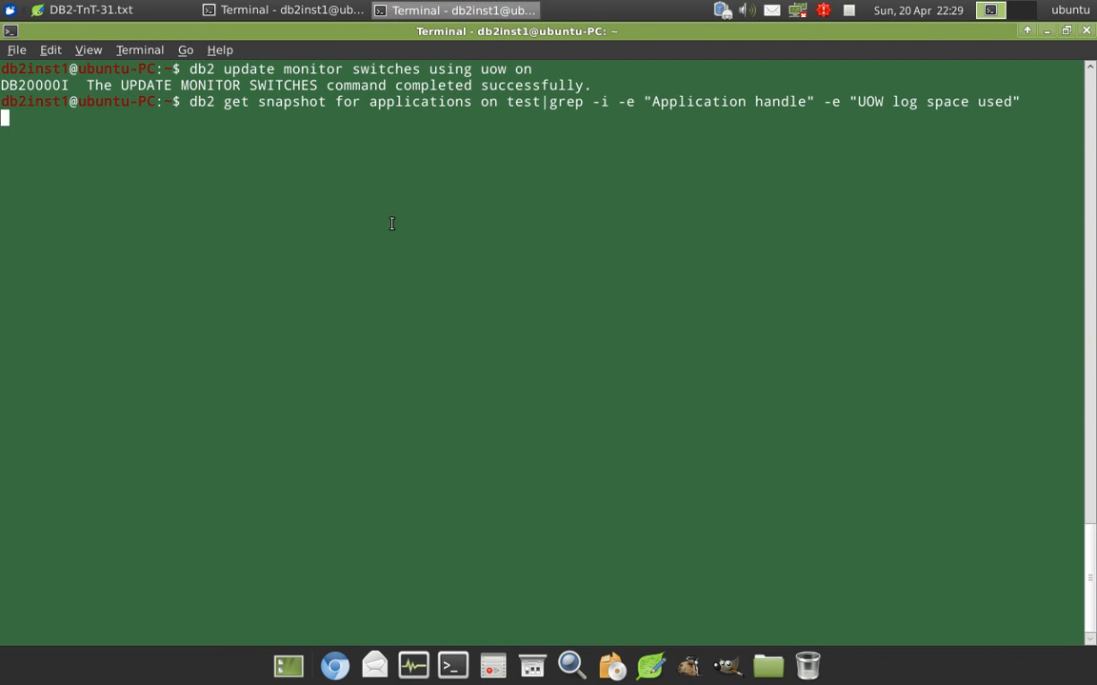
{"action": "key", "text": "Return"}
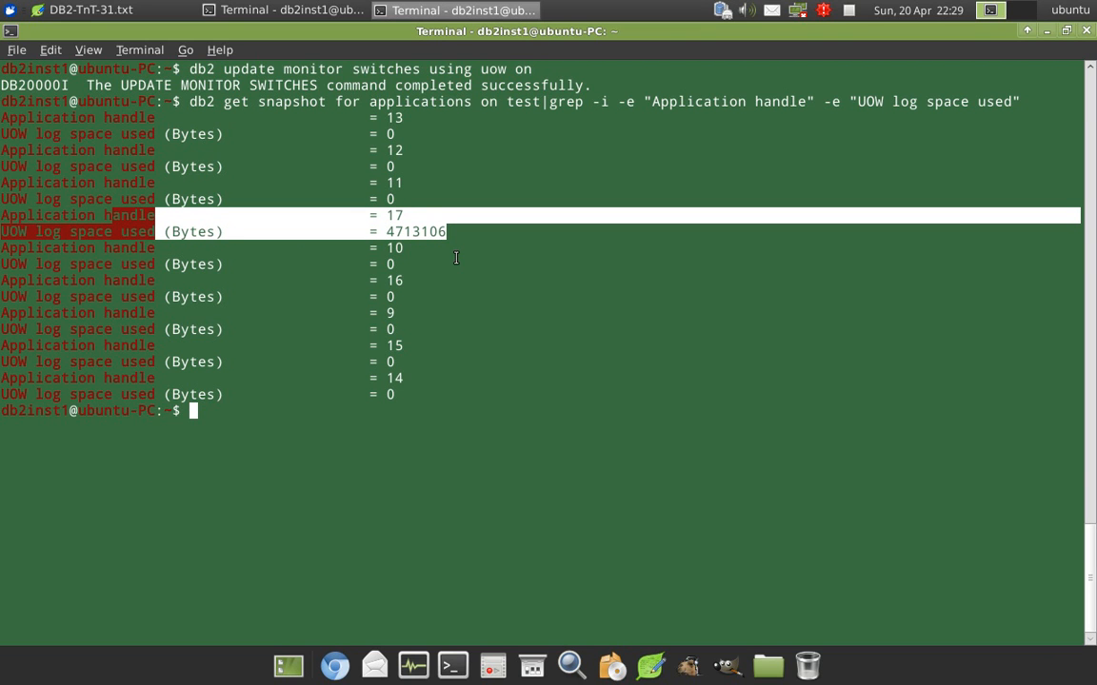
{"action": "mouse_move", "coordinate": [431, 208]}
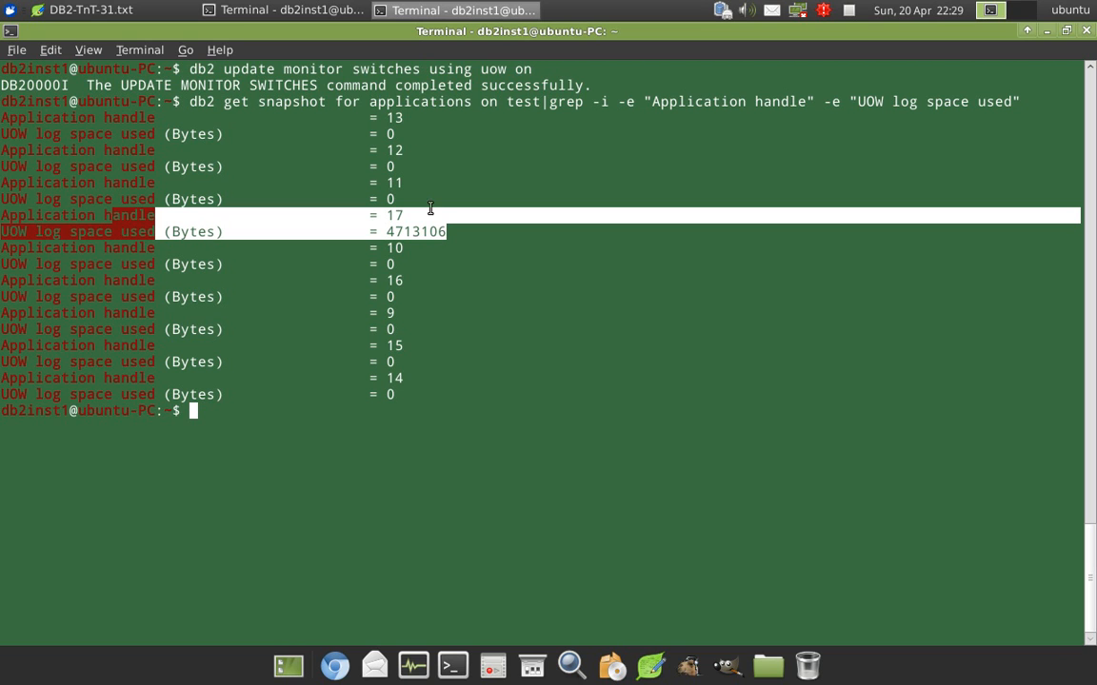
{"action": "mouse_move", "coordinate": [332, 438]}
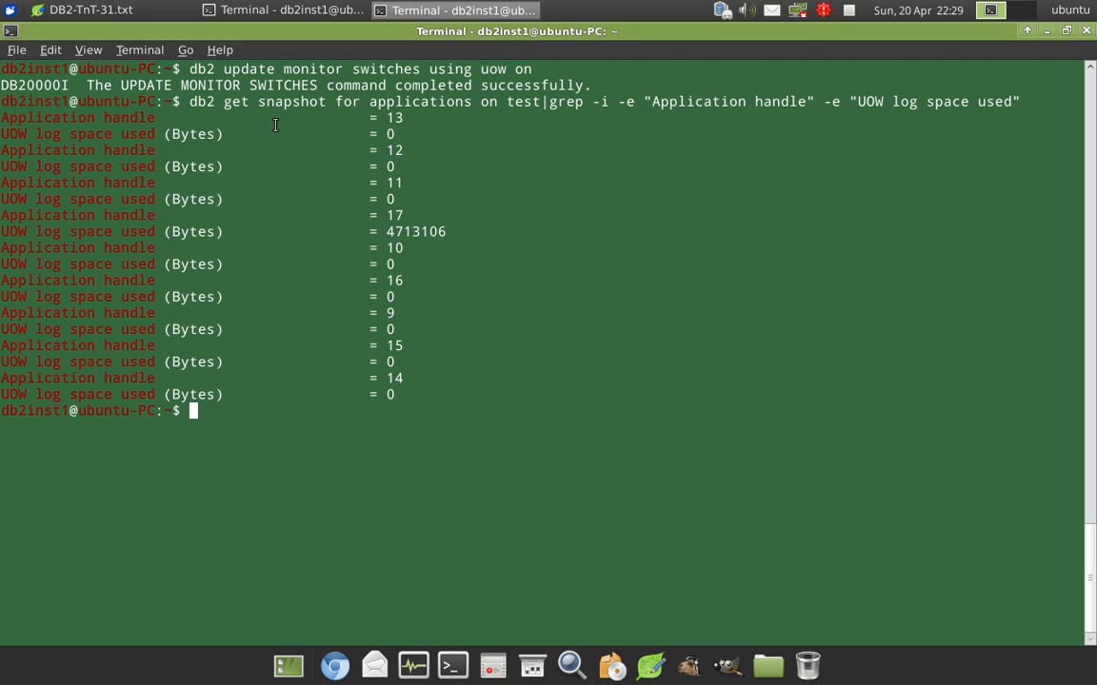
{"action": "mouse_move", "coordinate": [495, 266]}
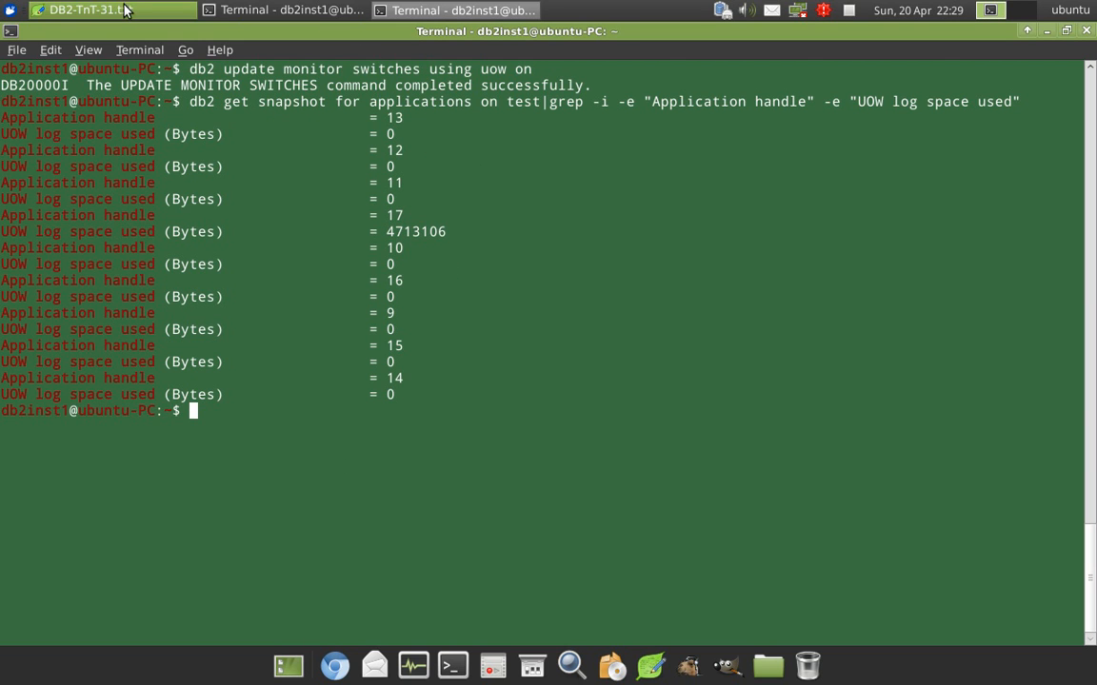
Run db2pd -db test -transactions, revealing handle 17 in WRITE state holding 4713106 bytes of log.
{"action": "left_click", "coordinate": [91, 9]}
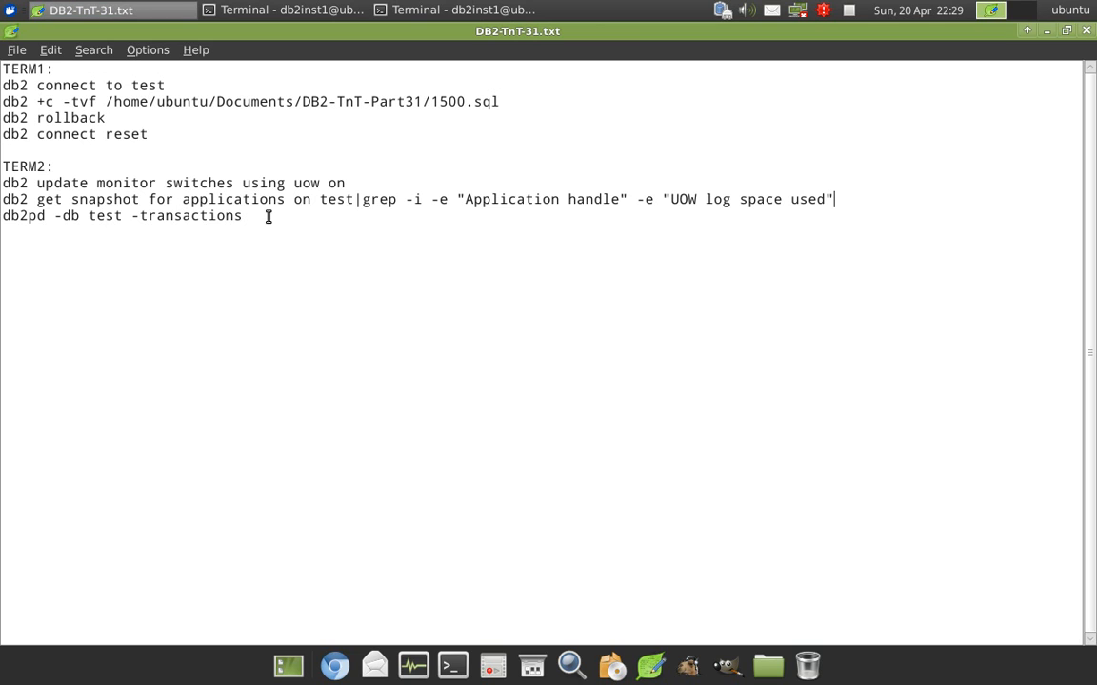
{"action": "triple_click", "coordinate": [122, 215]}
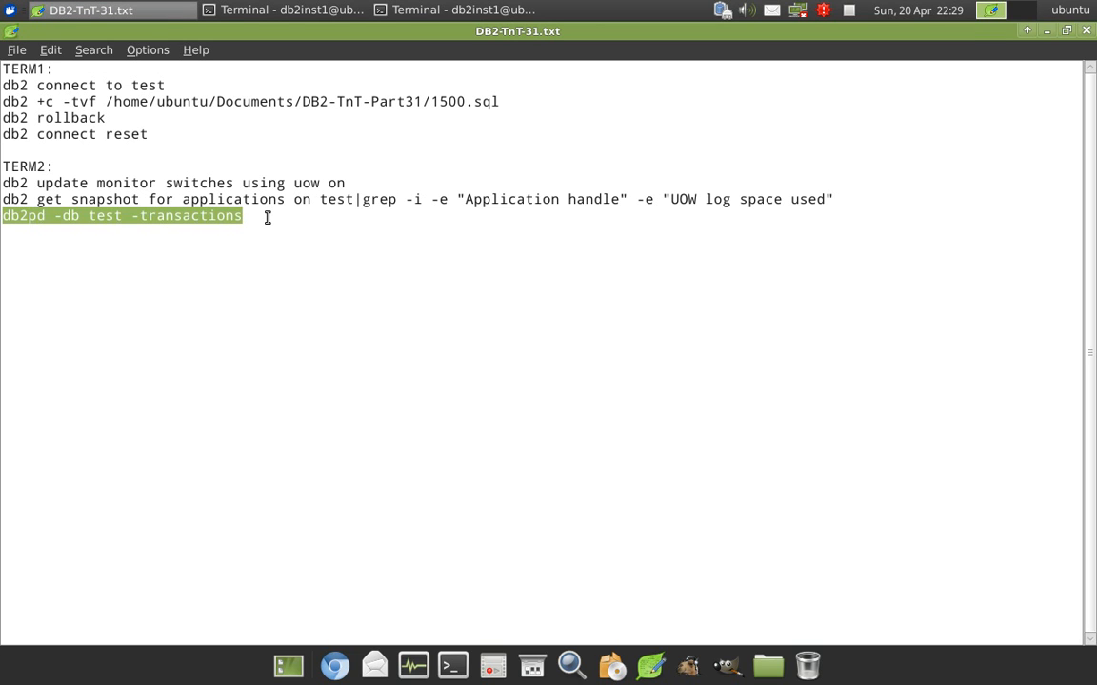
{"action": "mouse_move", "coordinate": [724, 177]}
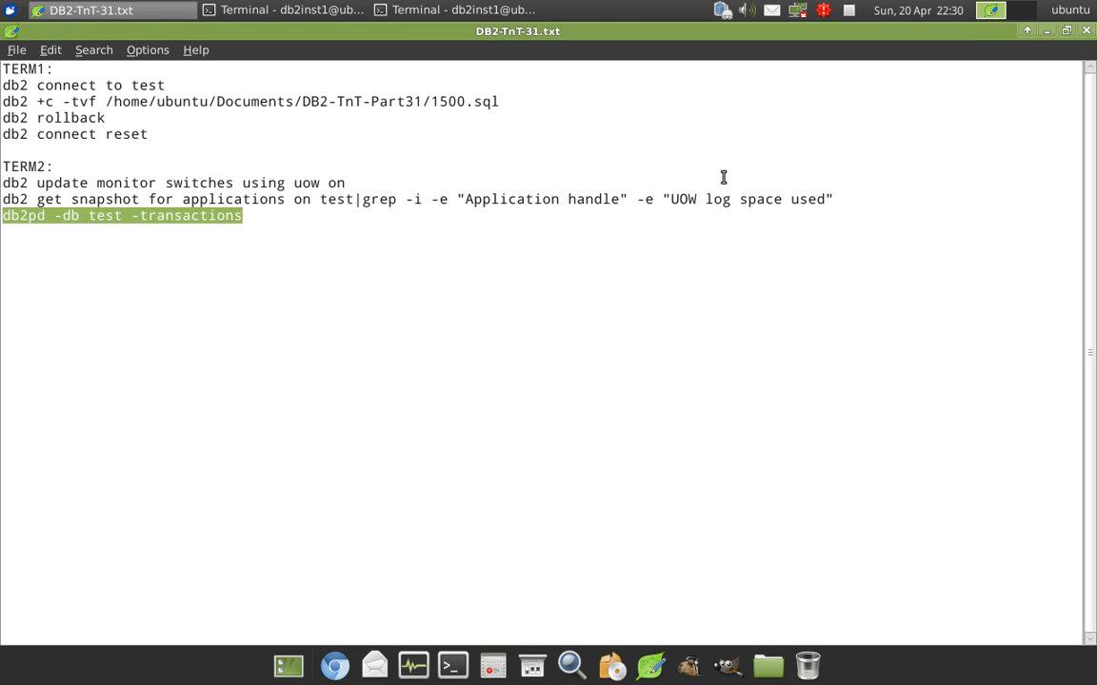
{"action": "right_click", "coordinate": [391, 468]}
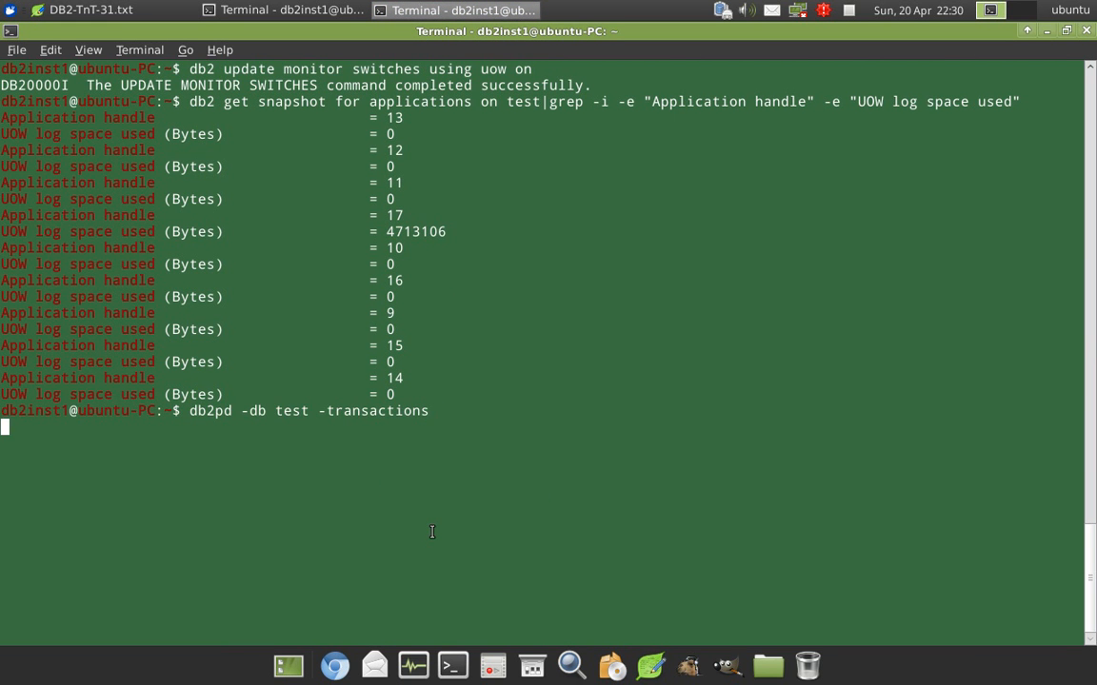
{"action": "key", "text": "Return"}
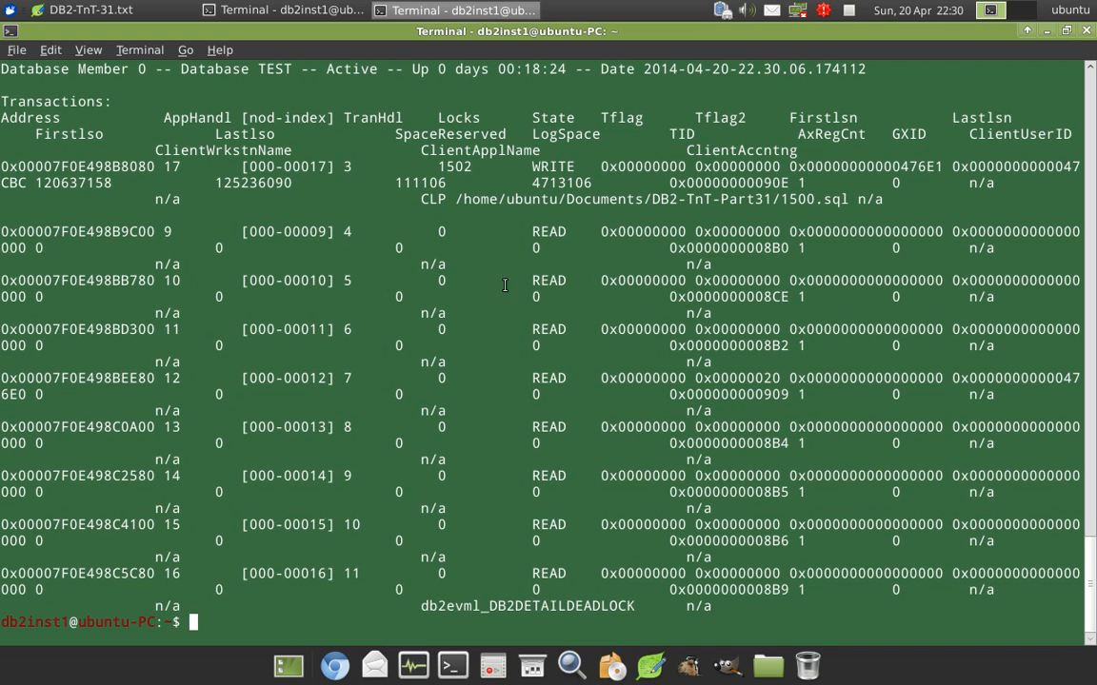
{"action": "mouse_move", "coordinate": [191, 164]}
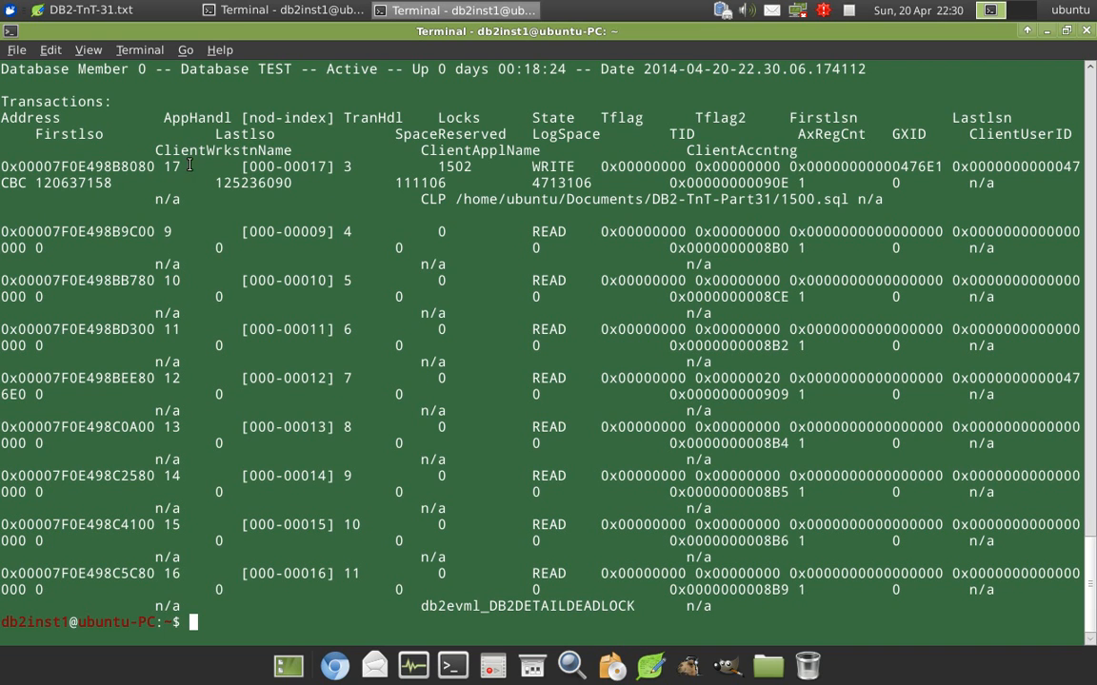
Clear the terminal screen after reviewing the transaction listing.
{"action": "double_click", "coordinate": [175, 167]}
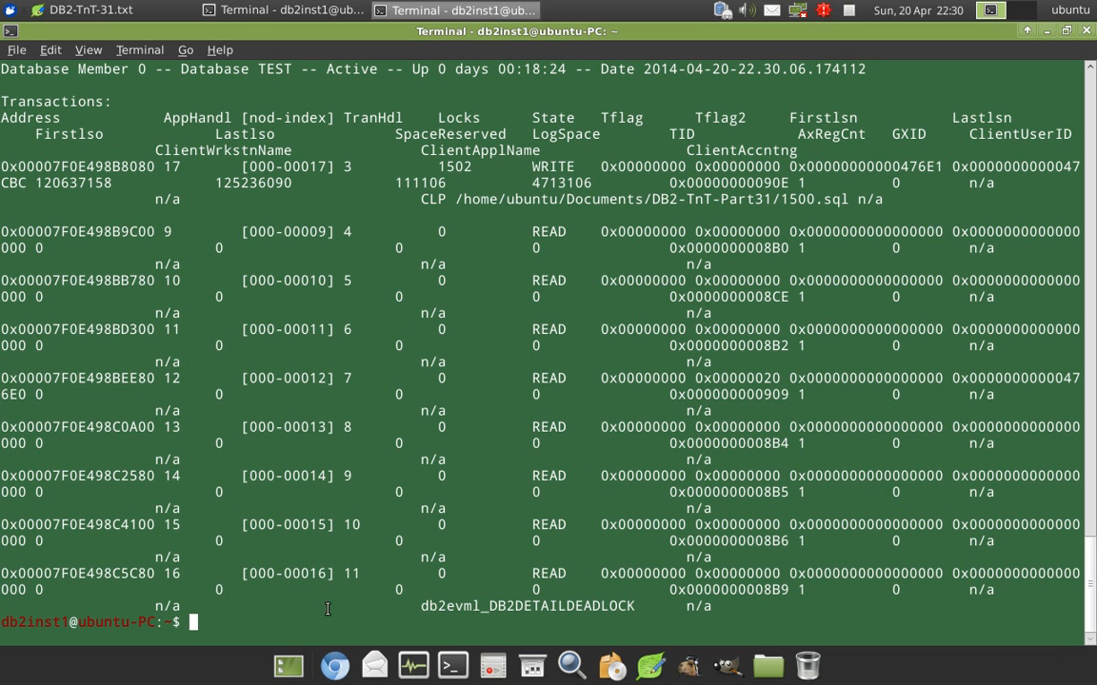
{"action": "type", "text": "cle"}
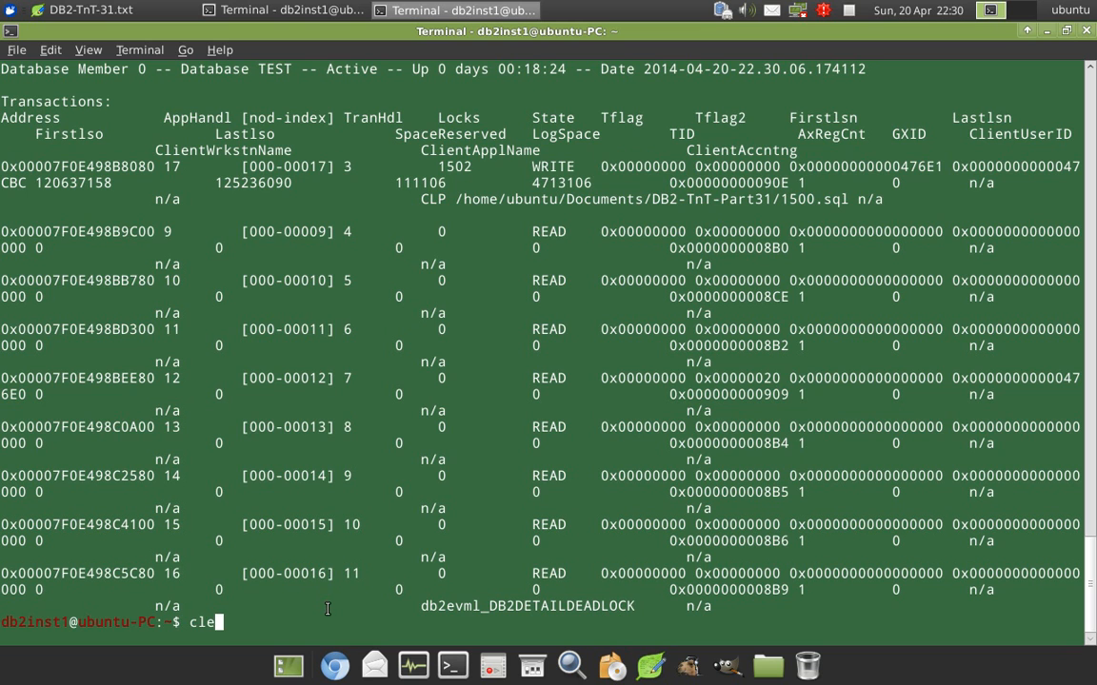
{"action": "key", "text": "Return"}
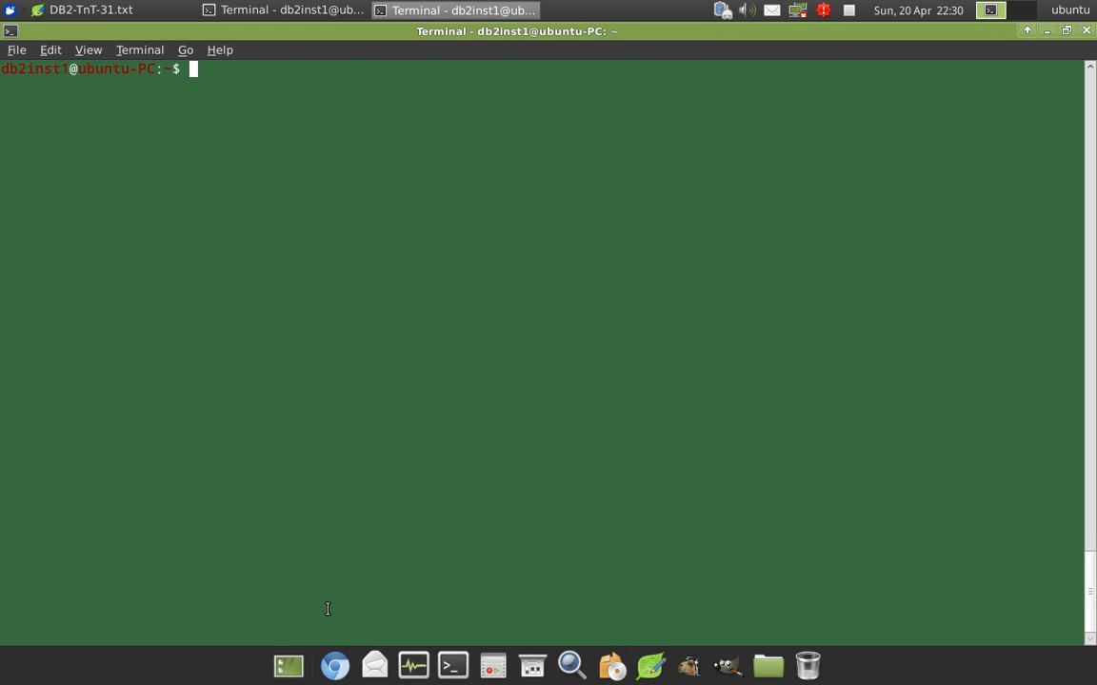
Issue db2 rollback in the first terminal to undo the uncommitted insert.
{"action": "left_click", "coordinate": [282, 9]}
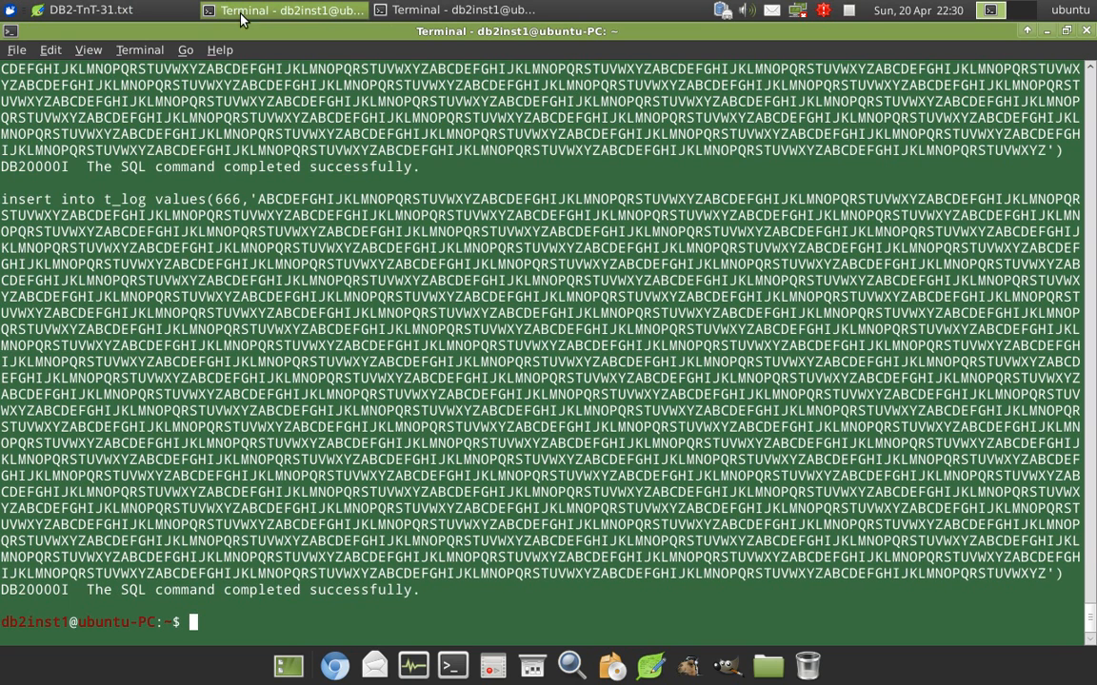
{"action": "type", "text": "db2"}
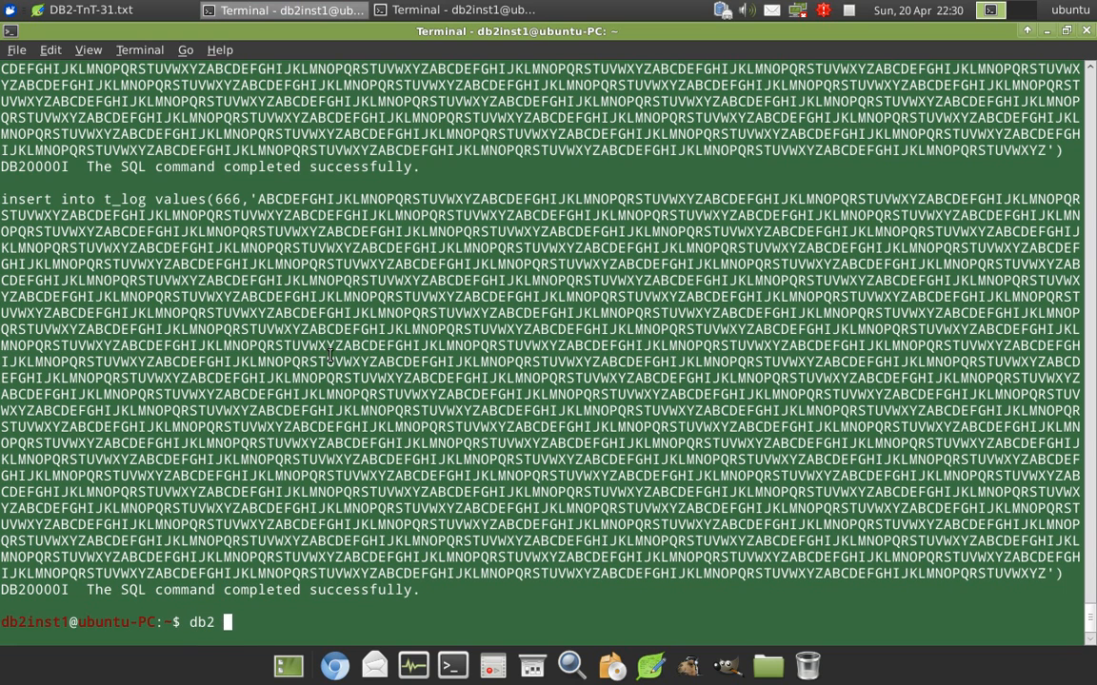
{"action": "type", "text": "rollback"}
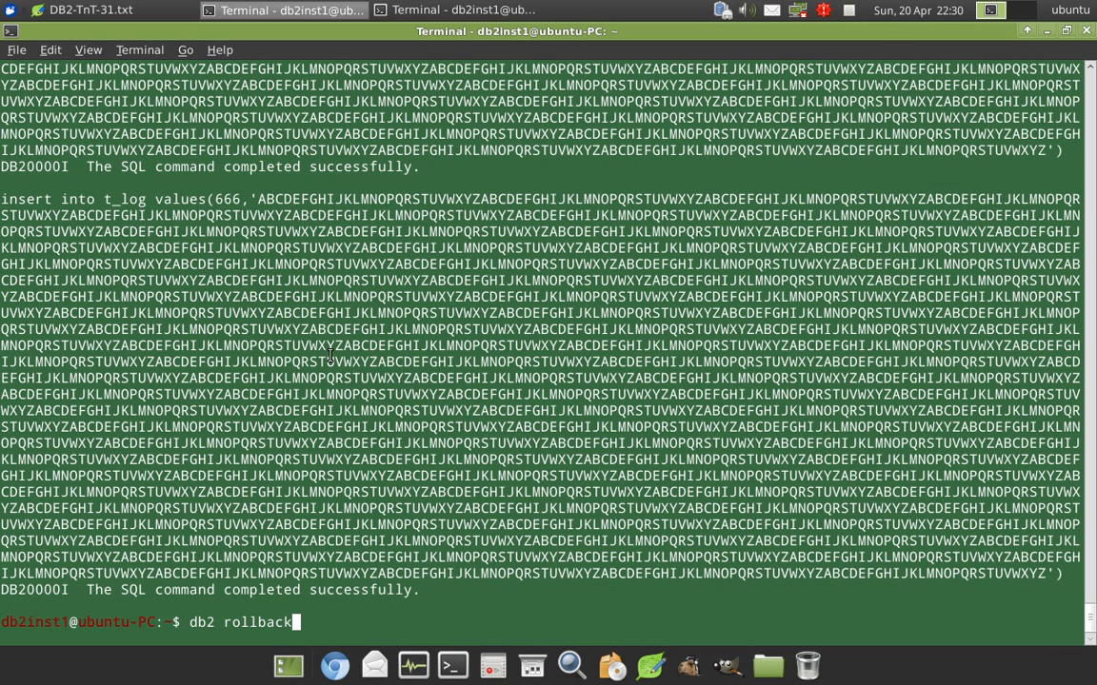
{"action": "key", "text": "Return"}
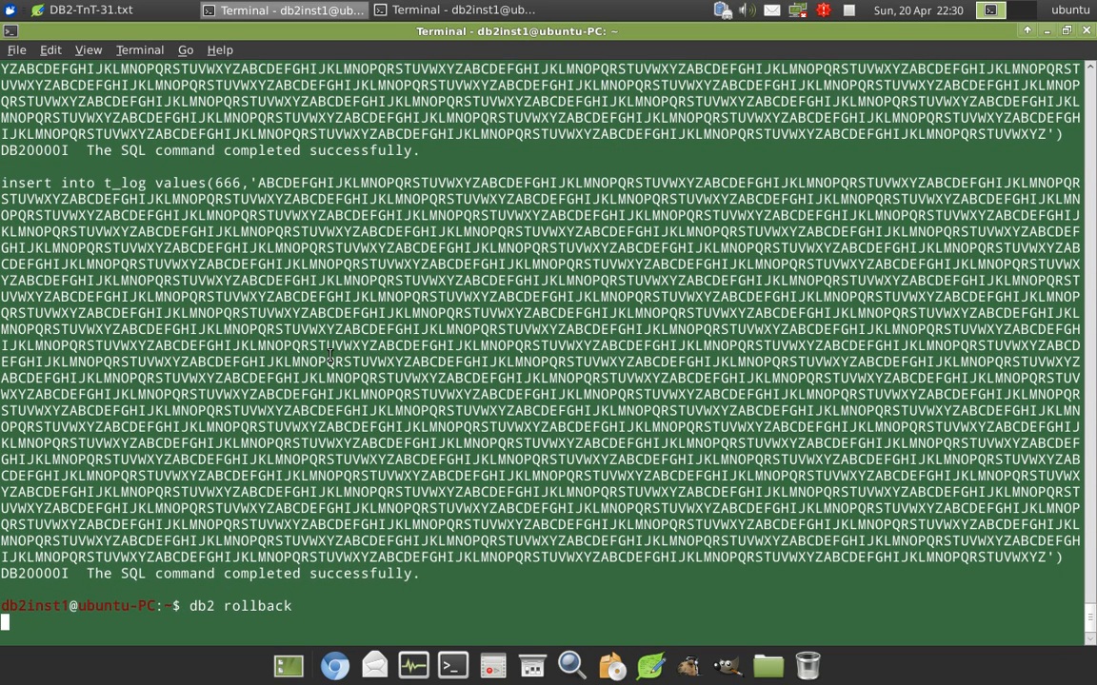
Re-run db2pd -db test -transactions so handle 17 shows READ state with 0 log space.
{"action": "key", "text": "Return"}
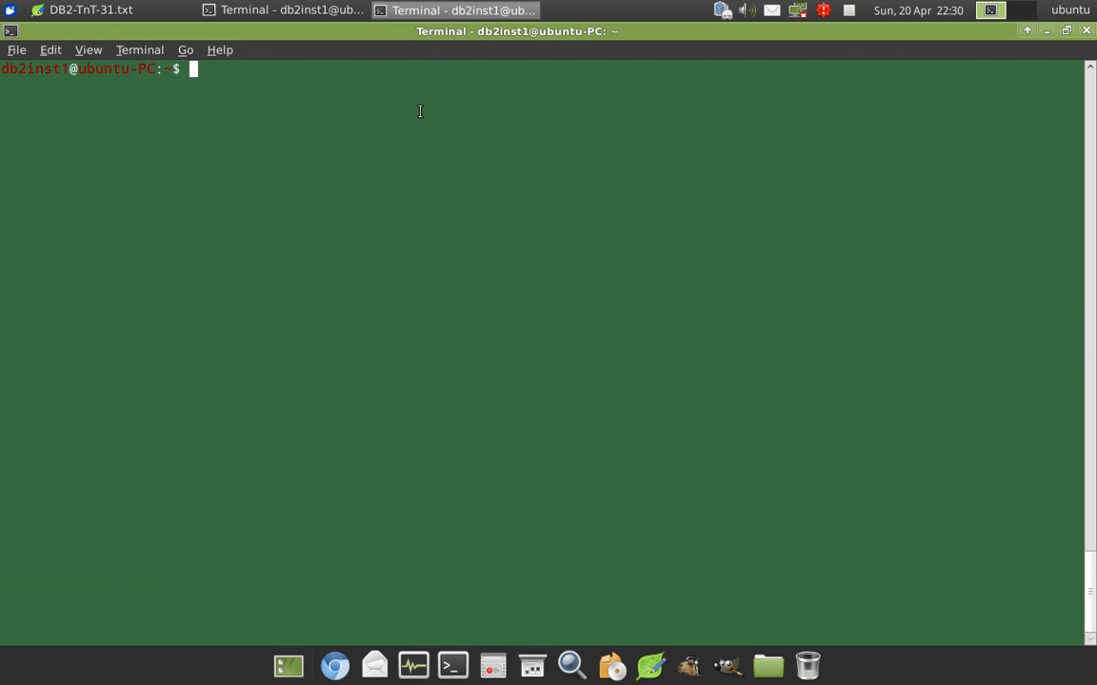
{"action": "type", "text": "db2pd -db test -transactions"}
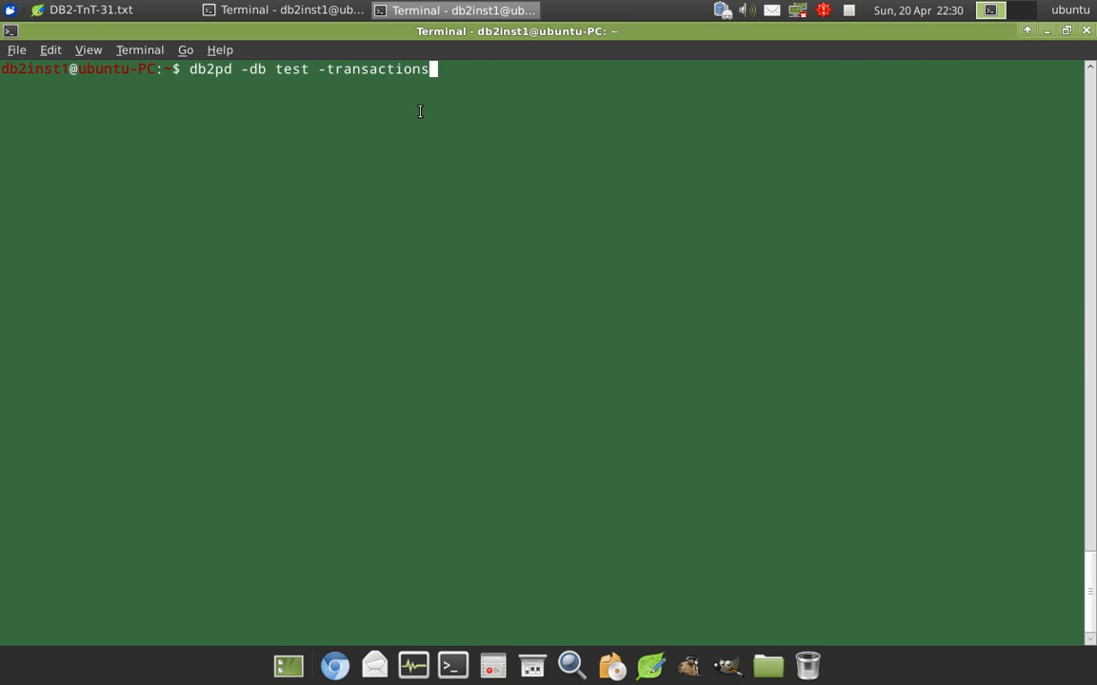
{"action": "key", "text": "Return"}
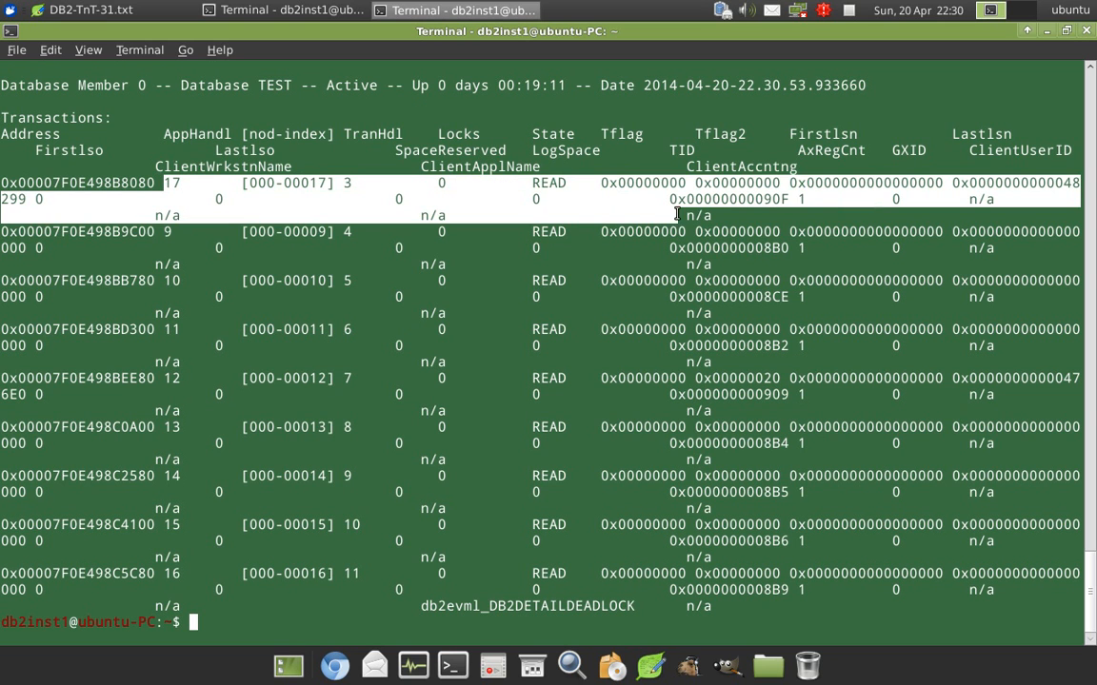
{"action": "mouse_move", "coordinate": [499, 229]}
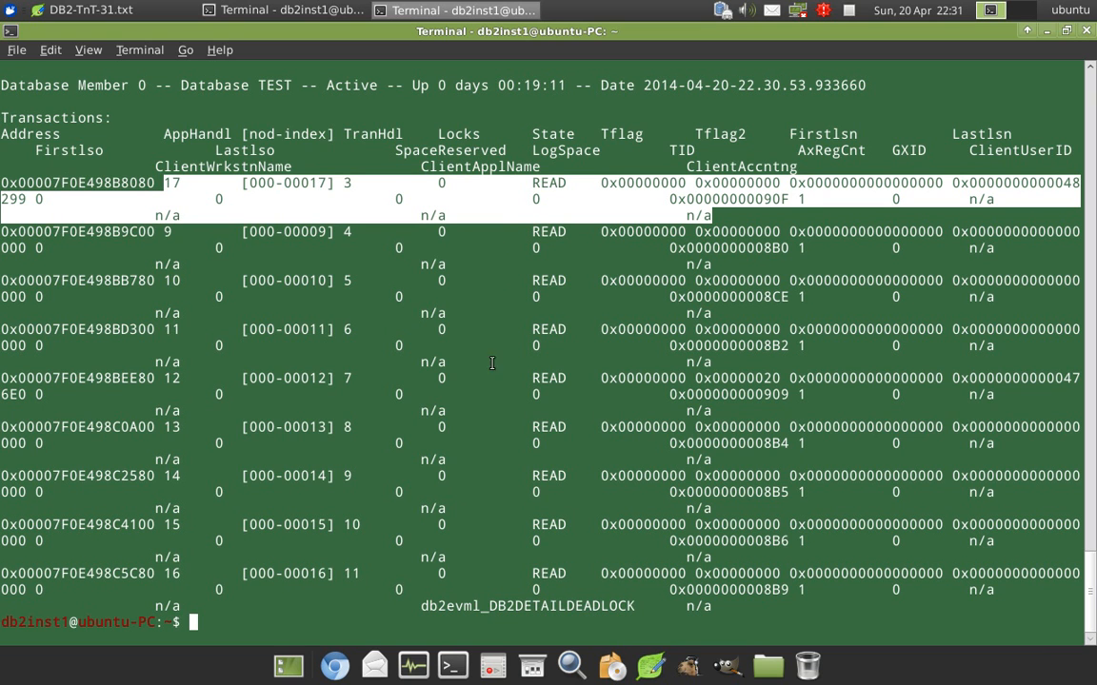
Rerun the application snapshot confirming handle 17's UOW log space is 0, then clear the screen.
{"action": "type", "text": "clear"}
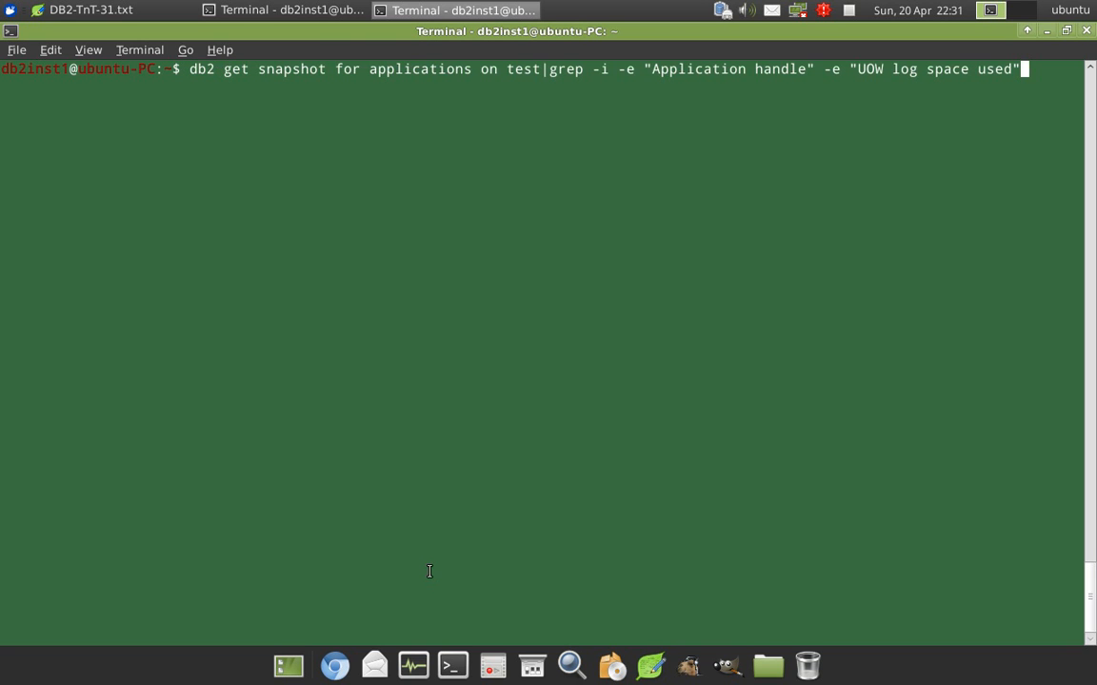
{"action": "key", "text": "Return"}
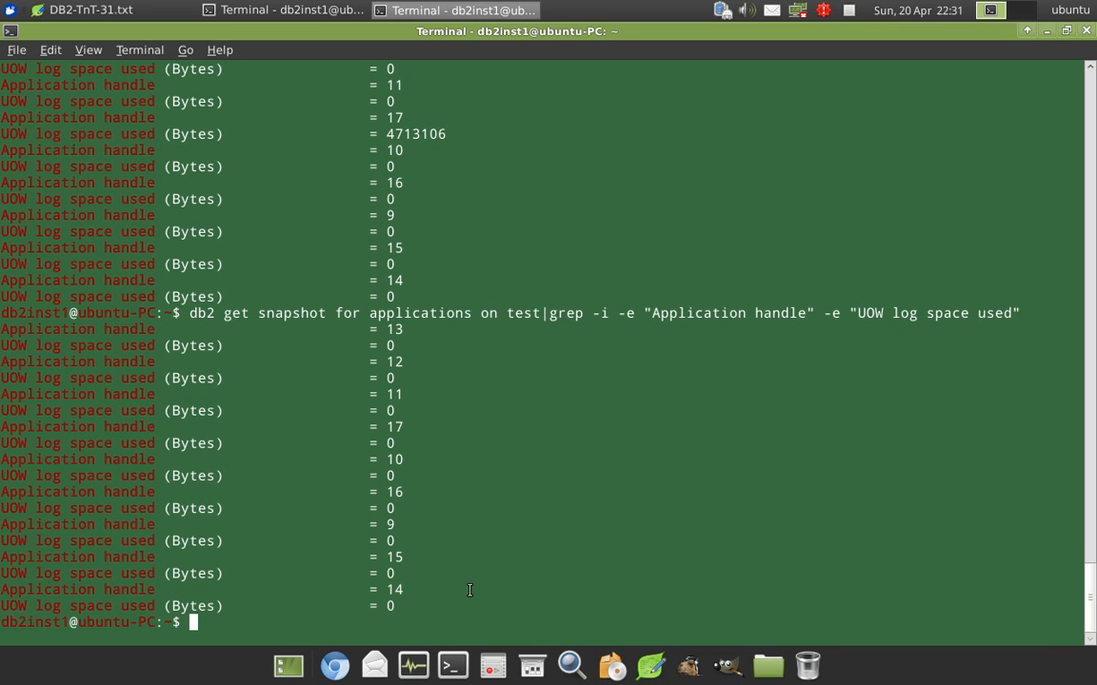
{"action": "type", "text": "clear"}
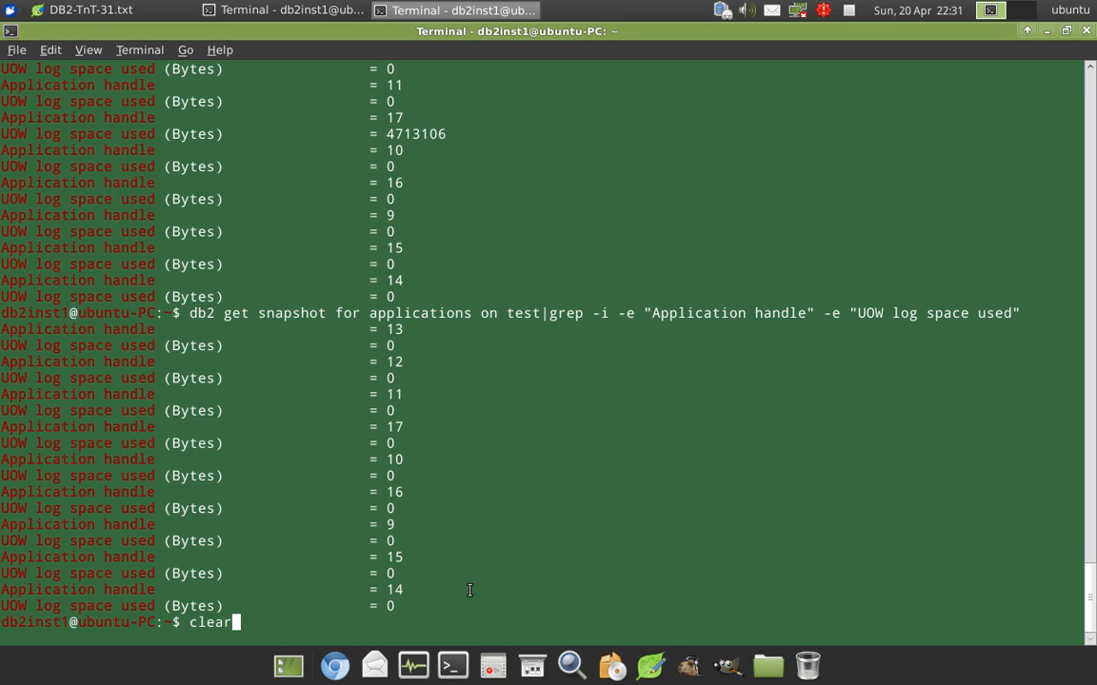
{"action": "key", "text": "Return"}
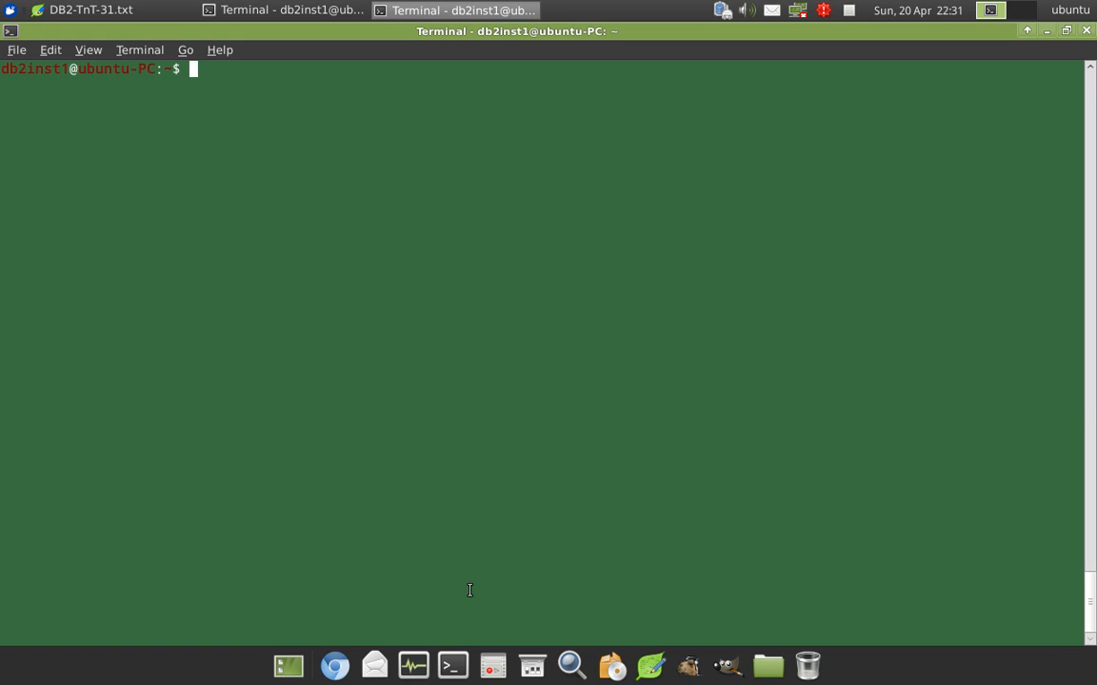
{"action": "mouse_move", "coordinate": [750, 130]}
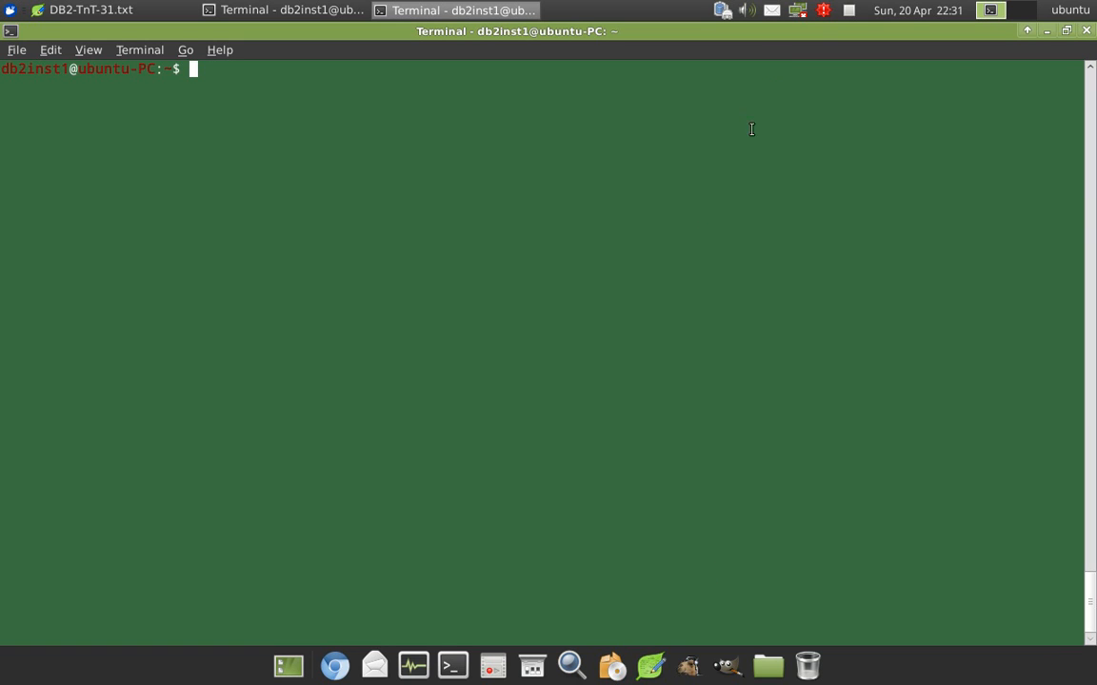